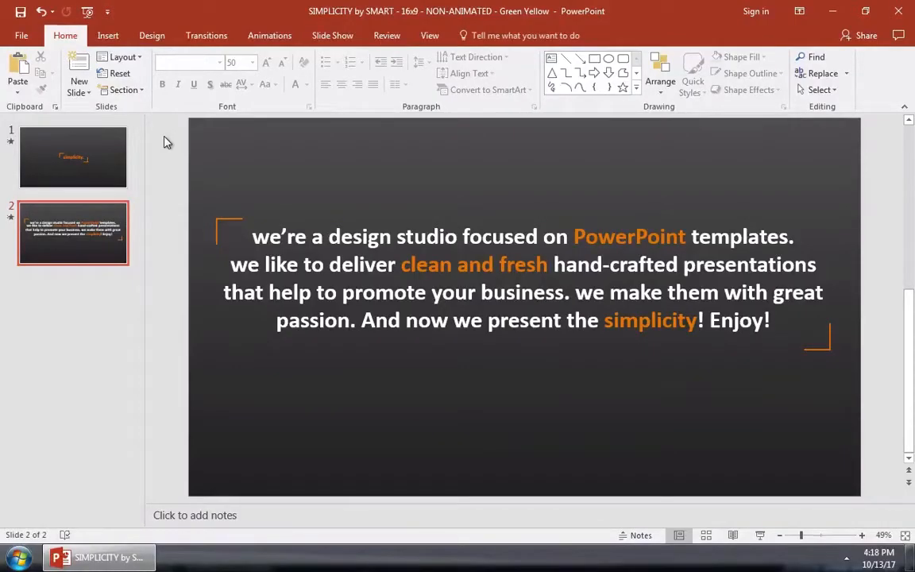
mouse_move(107, 35)
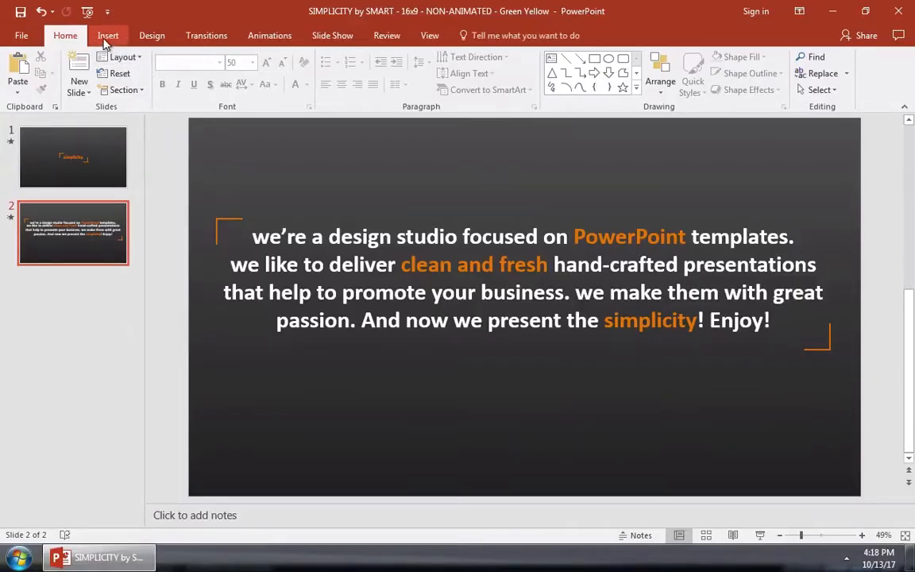
Insert the Mozart_background audio file from the PC onto slide 2
left_click(107, 35)
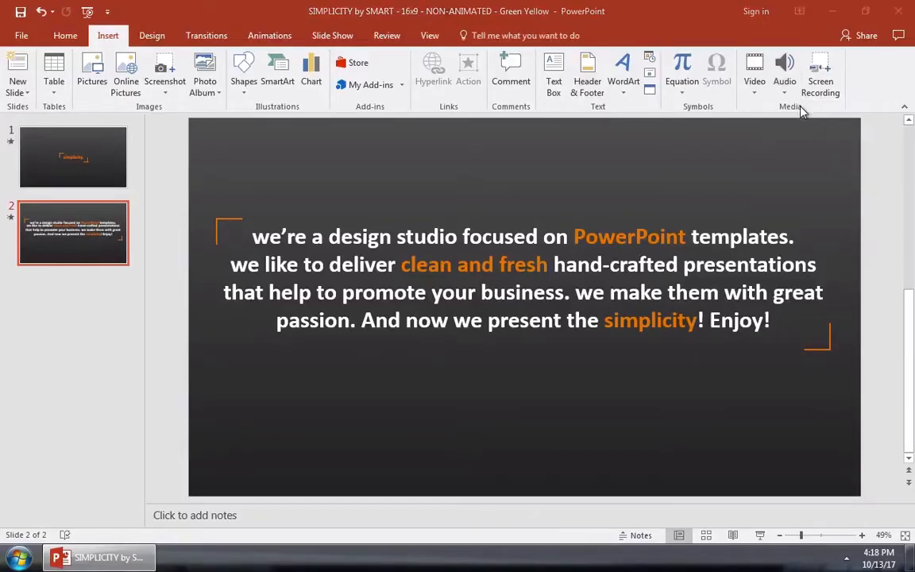
left_click(784, 71)
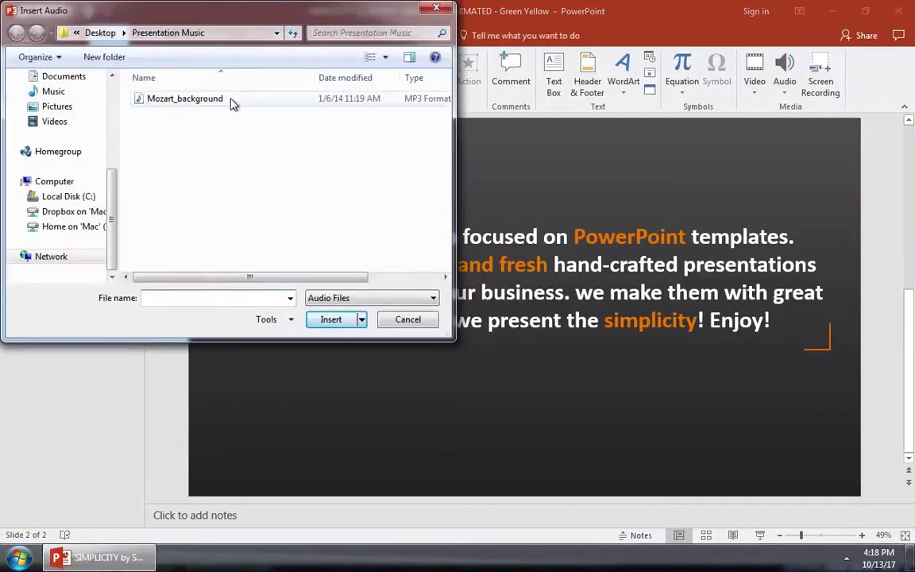
left_click(185, 98)
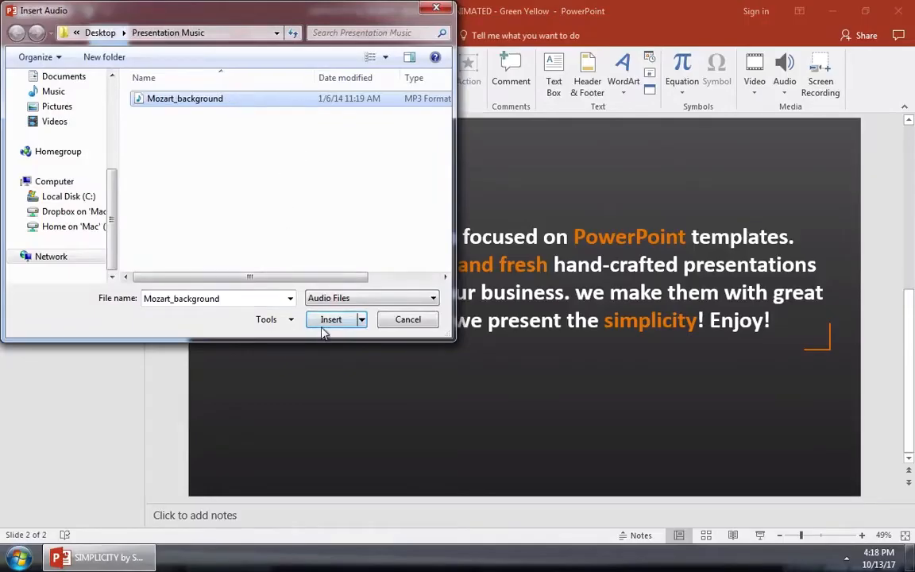
left_click(331, 319)
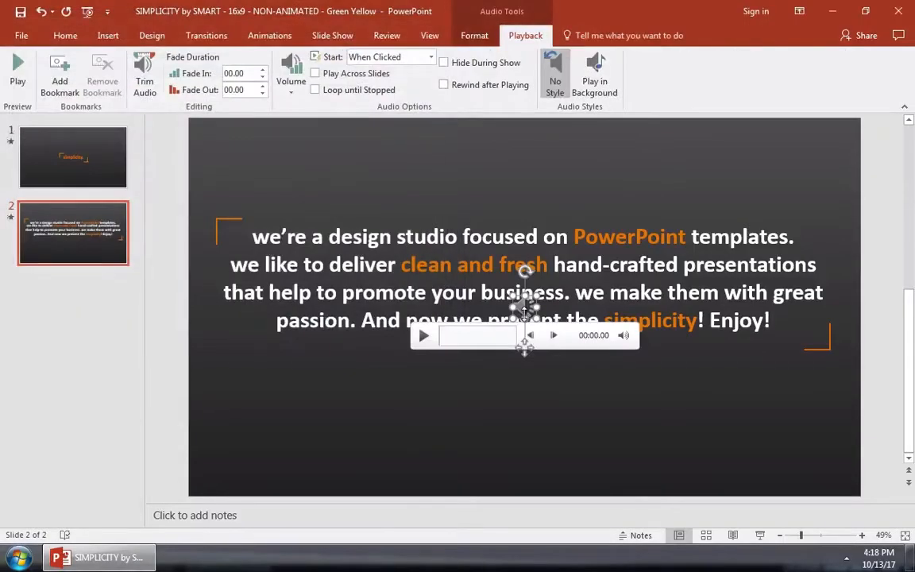
Move the Mozart audio icon down below the paragraph text
left_click_drag(524, 335, 514, 388)
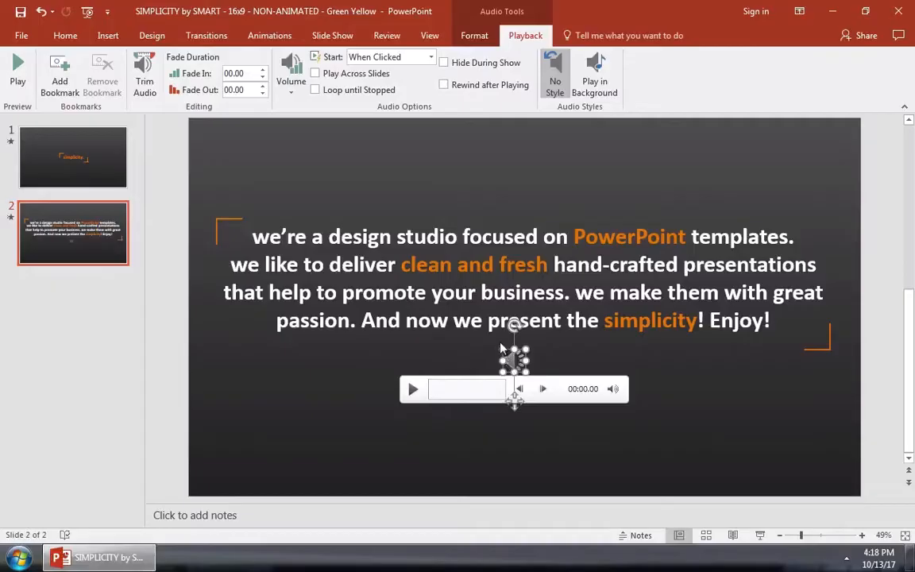
left_click(412, 388)
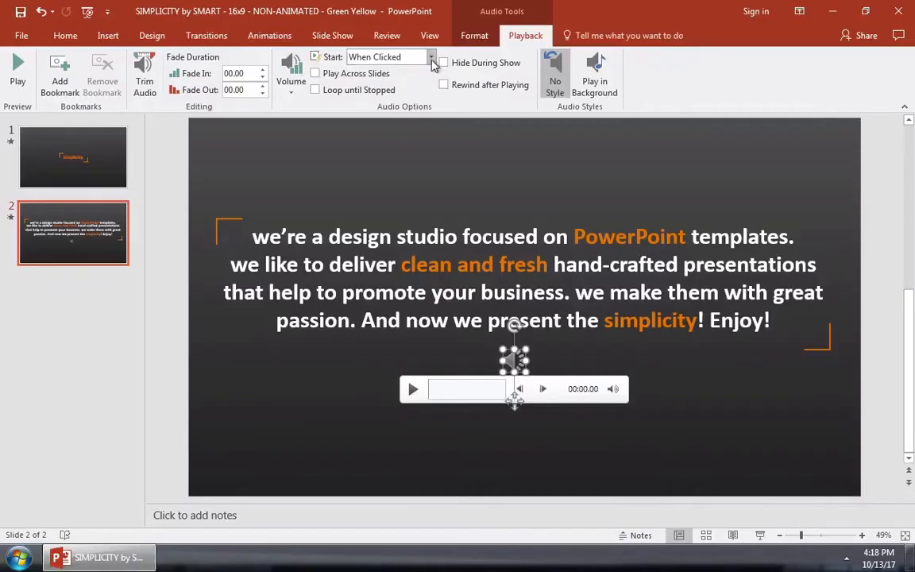
Set the clip to start automatically and loop until stopped, and open Trim Audio
left_click(374, 56)
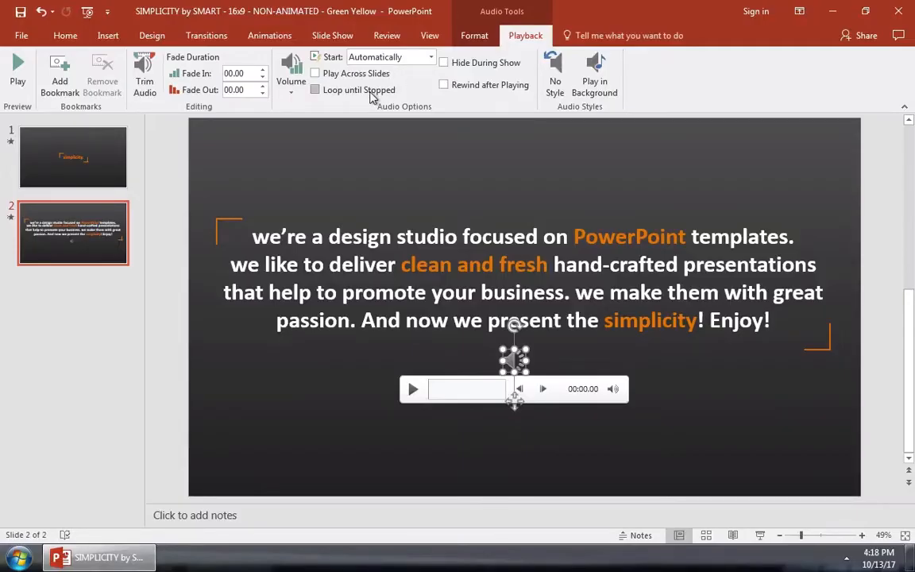
left_click(315, 89)
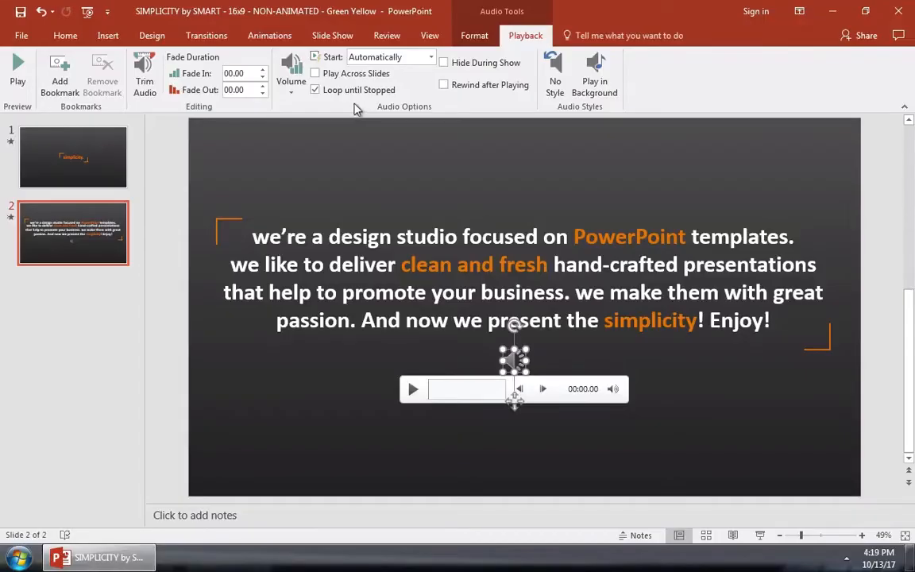
left_click(144, 75)
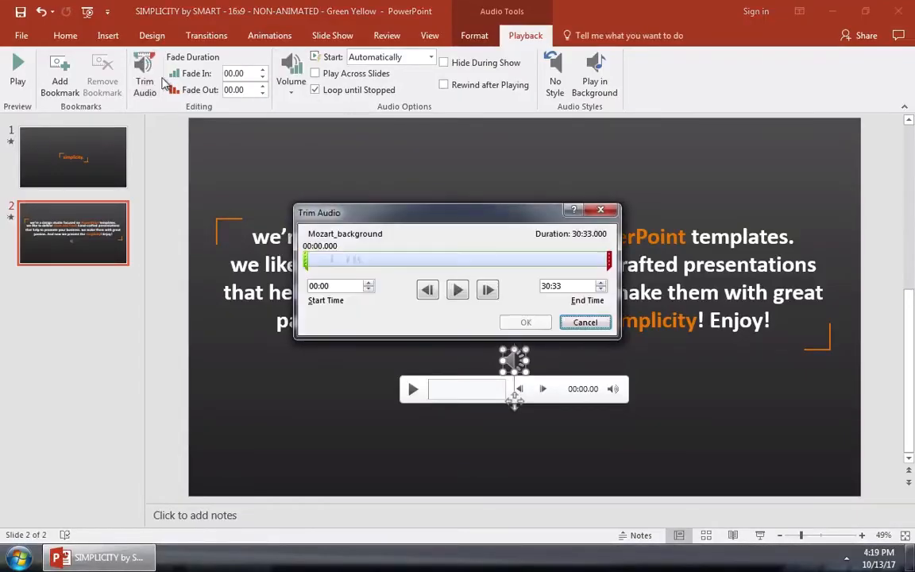
Trim the clip to play from 07:33.885 to 18:11.145 and preview it
left_click_drag(308, 259, 371, 260)
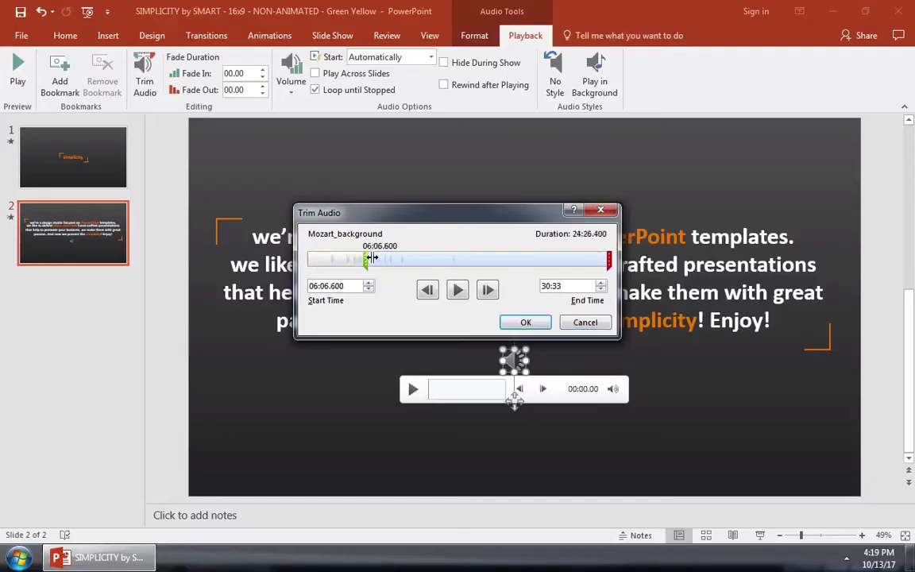
left_click_drag(374, 259, 382, 259)
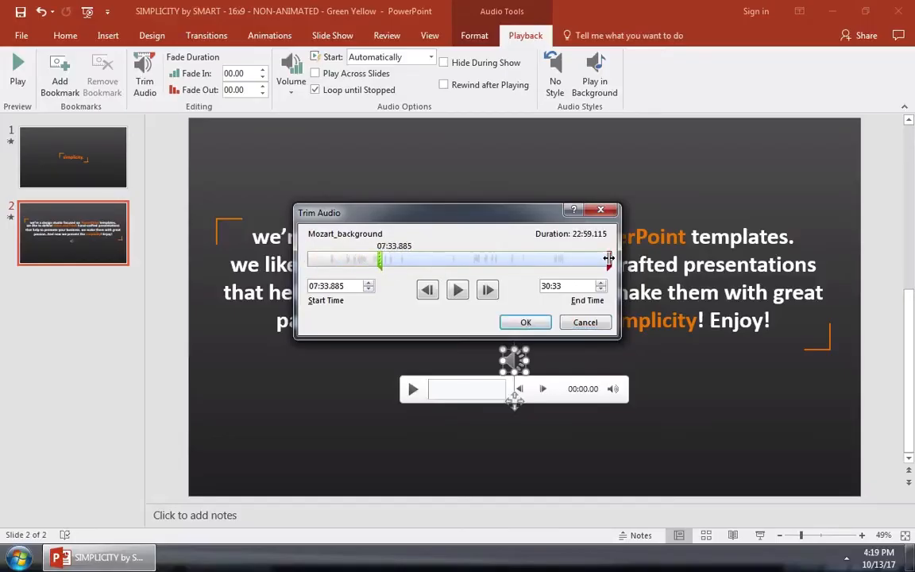
left_click_drag(607, 258, 487, 258)
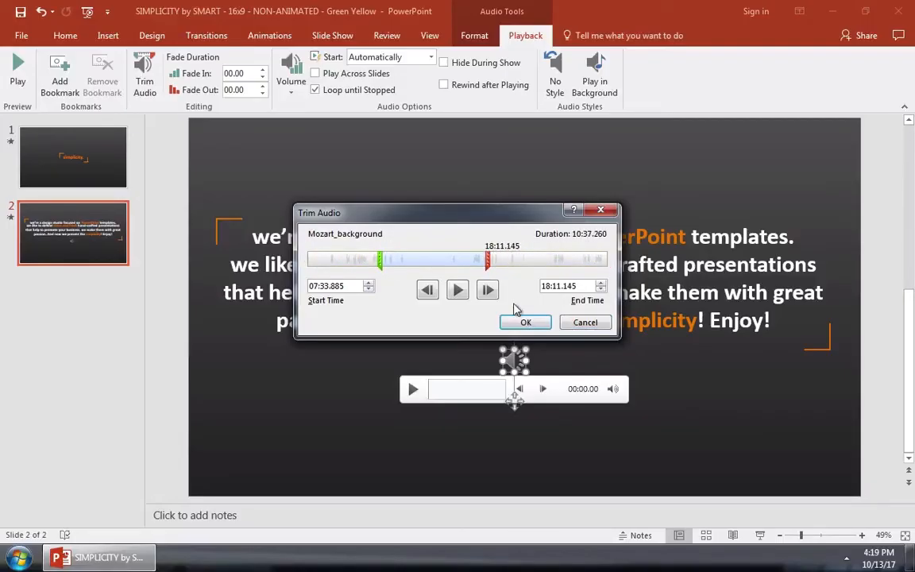
left_click(525, 322)
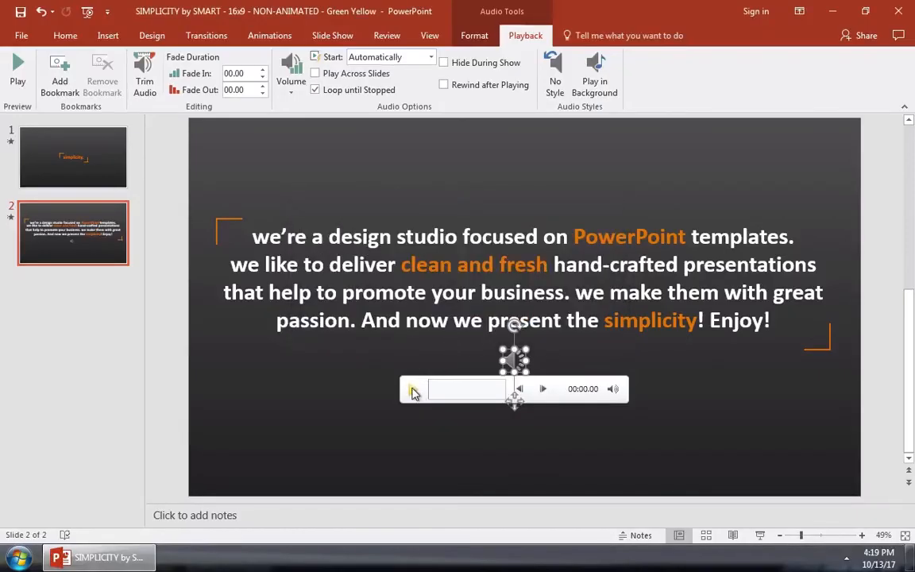
left_click(413, 388)
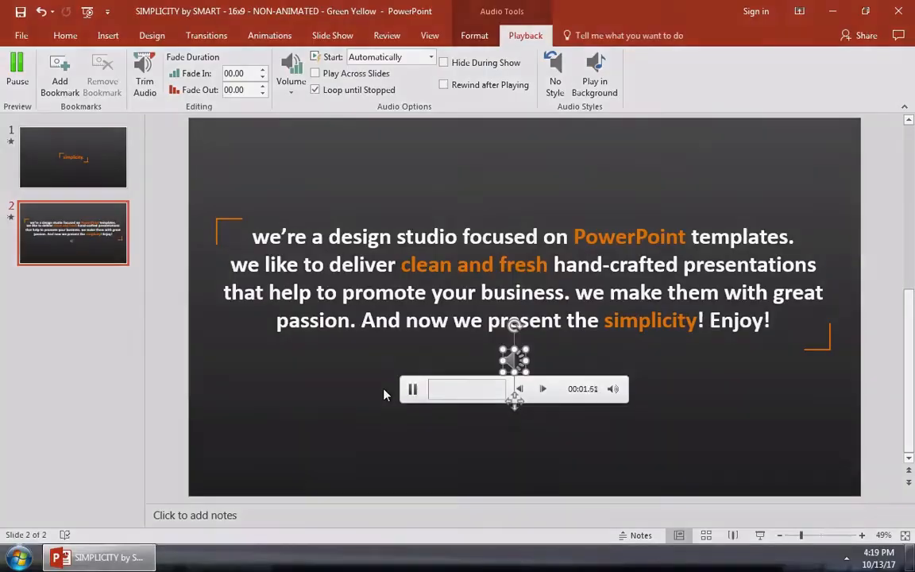